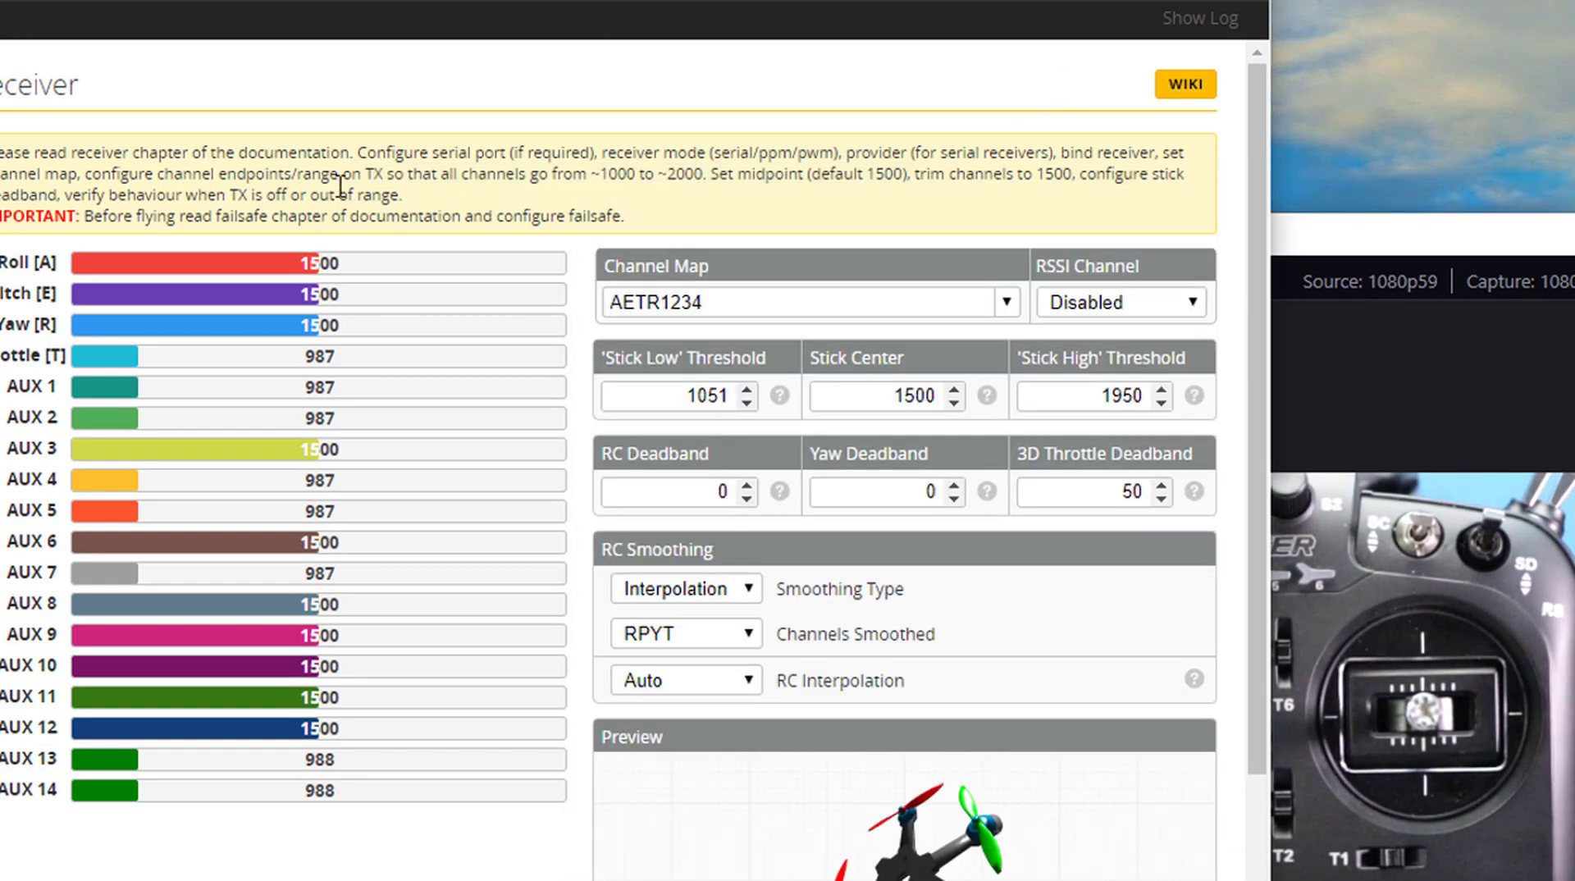
pyautogui.scroll(3)
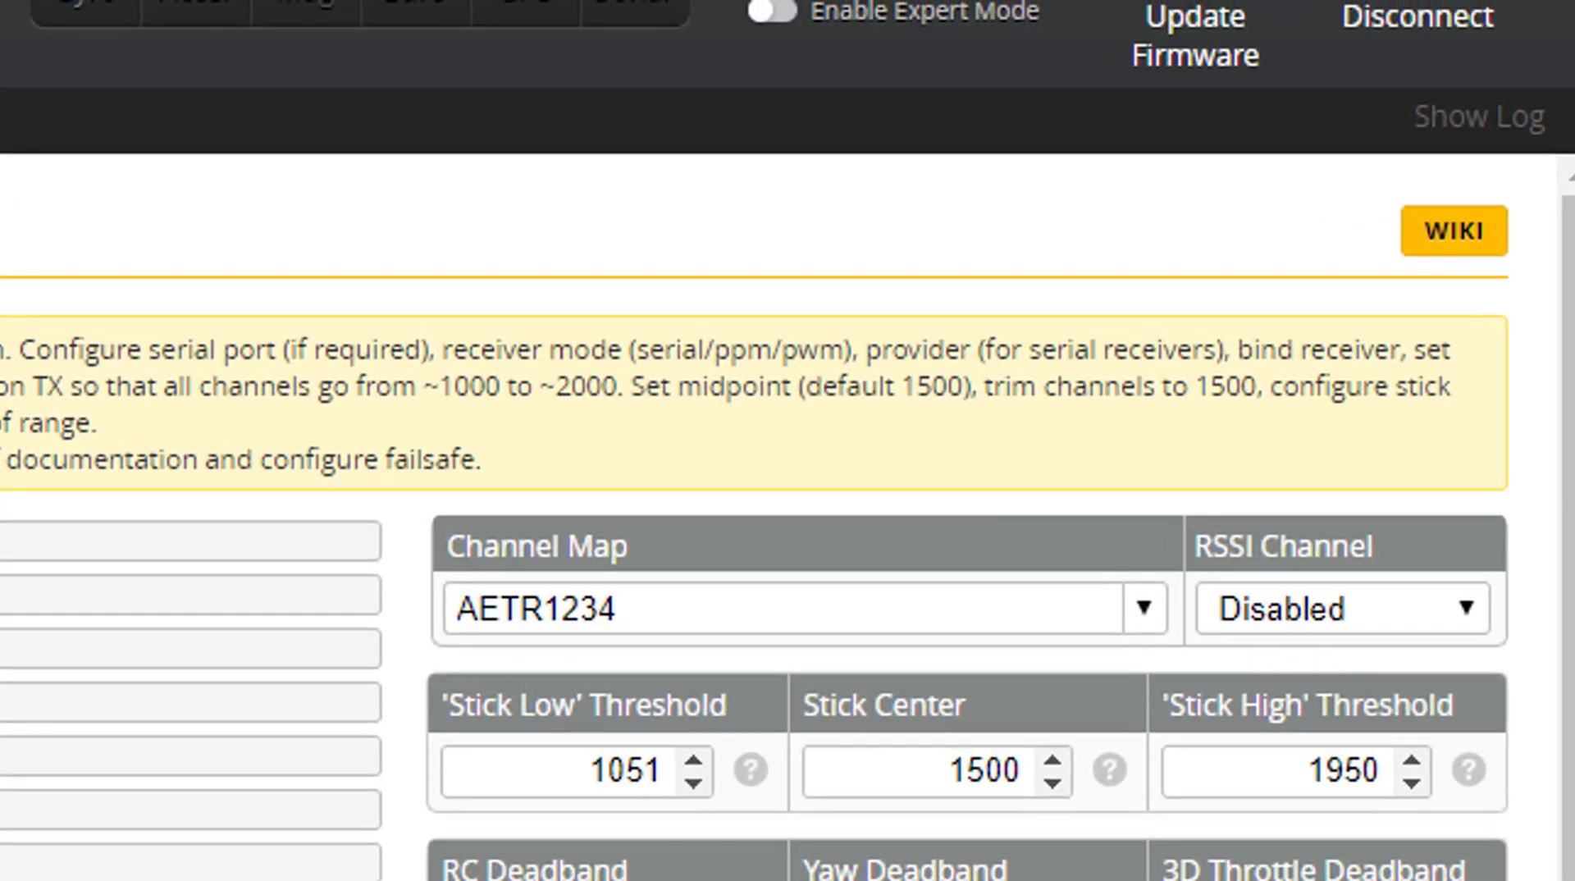